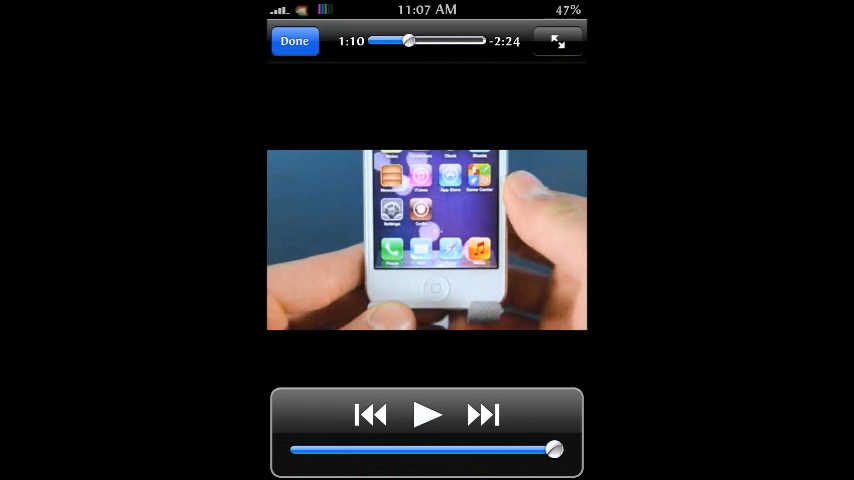
Play and pause the video, then open the Browser Changer settings page.
click(427, 415)
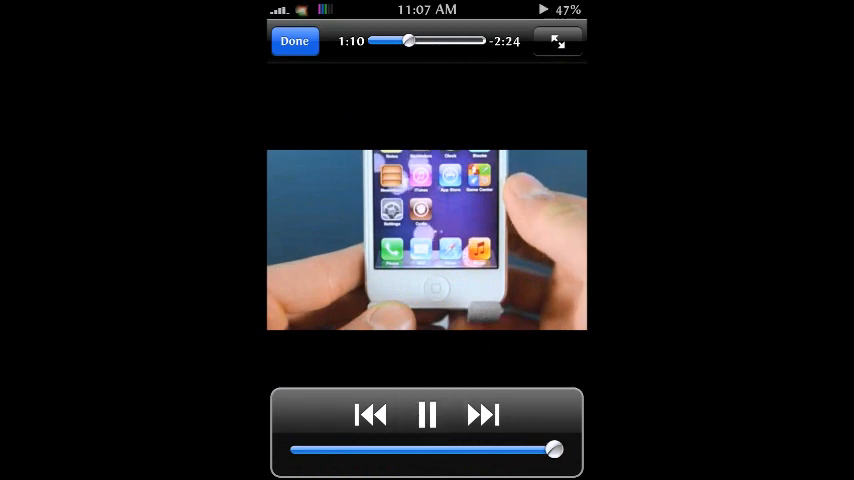
click(426, 415)
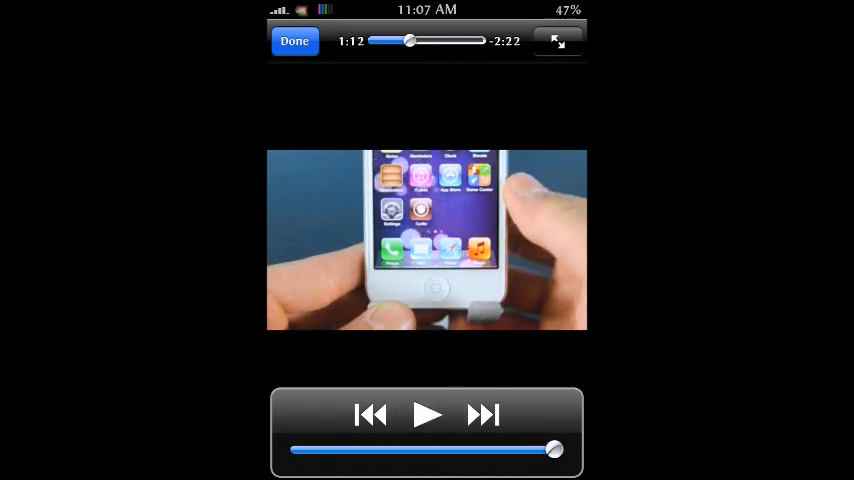
click(294, 40)
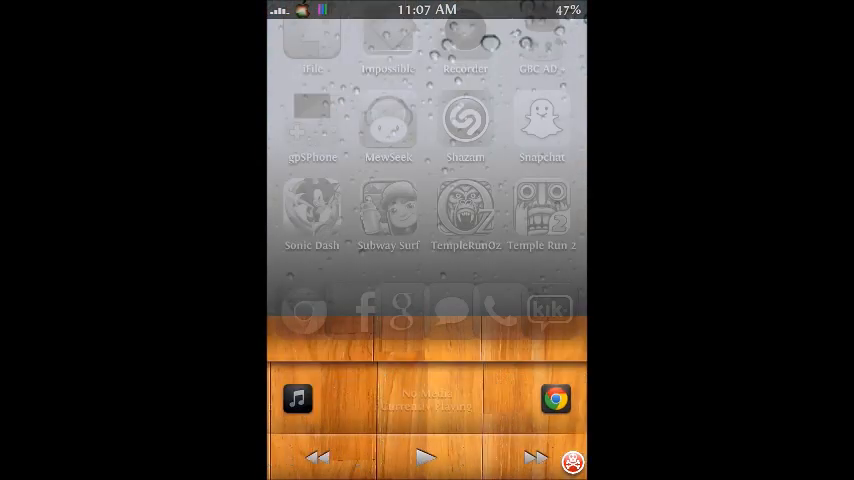
click(426, 457)
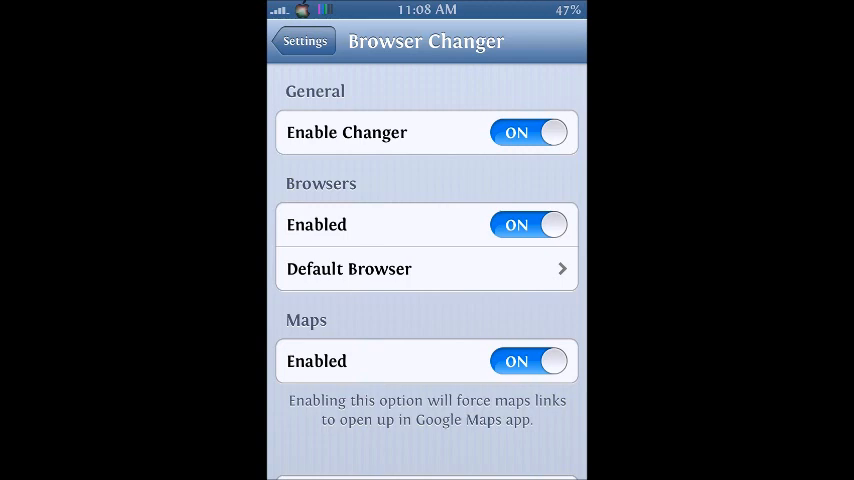
Confirm Chrome is checked as the default browser, then go back to Browser Changer.
click(427, 268)
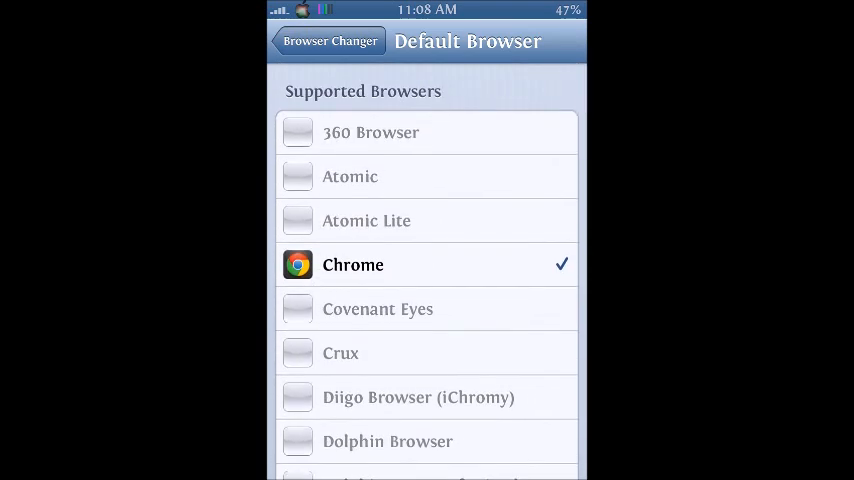
click(330, 41)
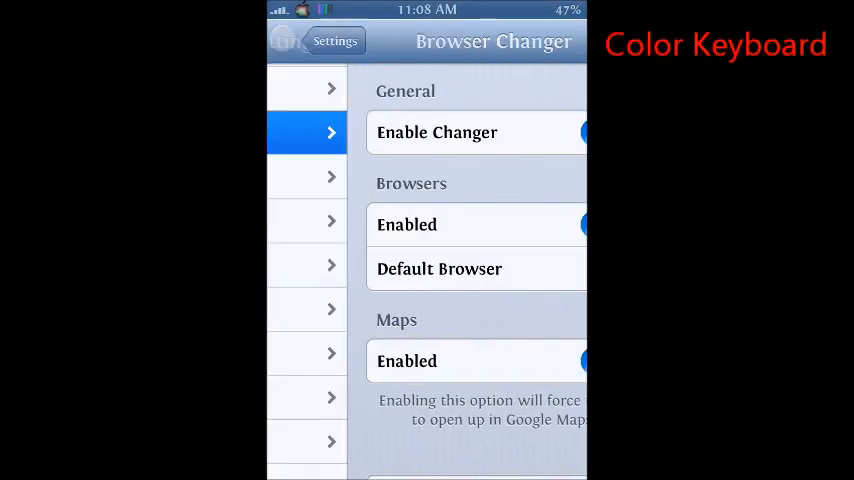
Check Color Keyboard's Turquoise pop-up key theme and the custom backgrounds page.
click(317, 41)
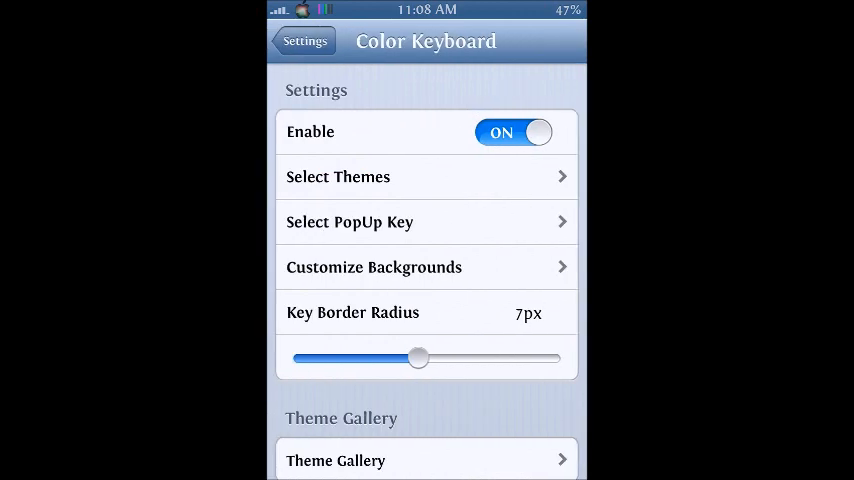
click(426, 221)
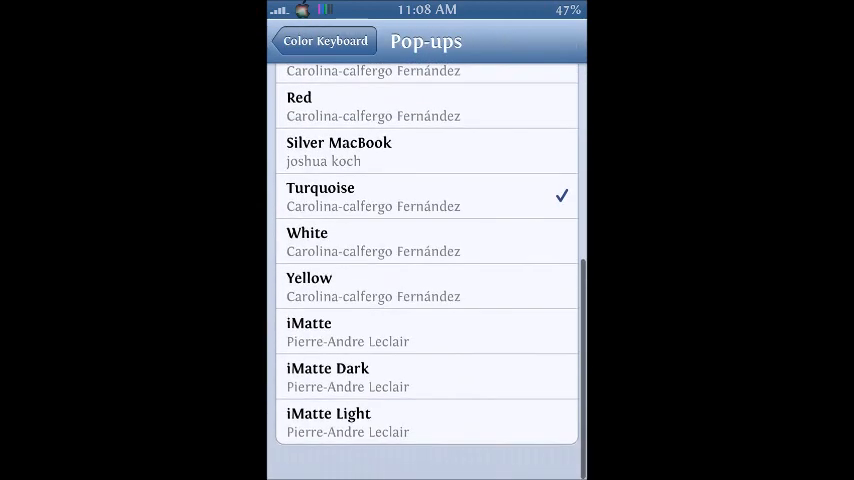
click(318, 41)
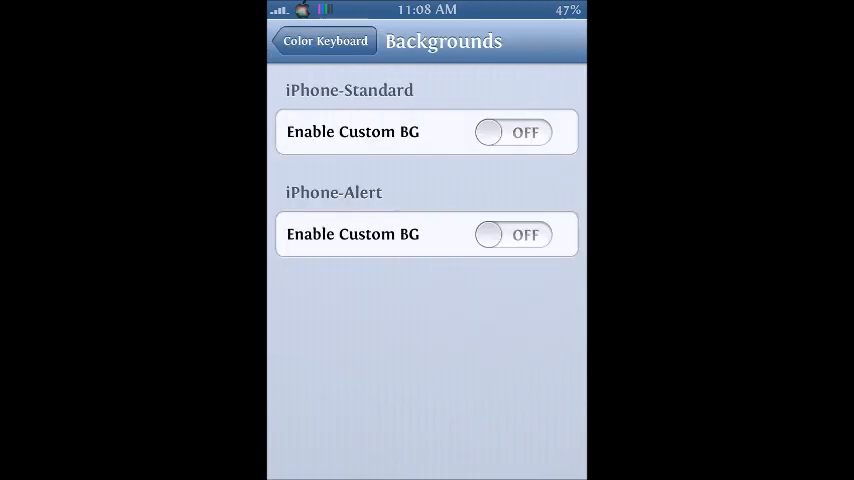
click(325, 41)
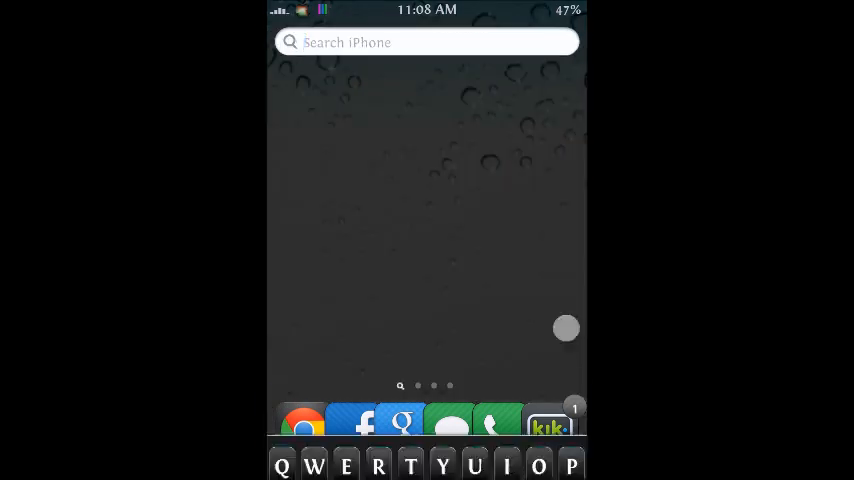
Focus the Spotlight search field and press a letter to show the turquoise key pop-up.
click(524, 352)
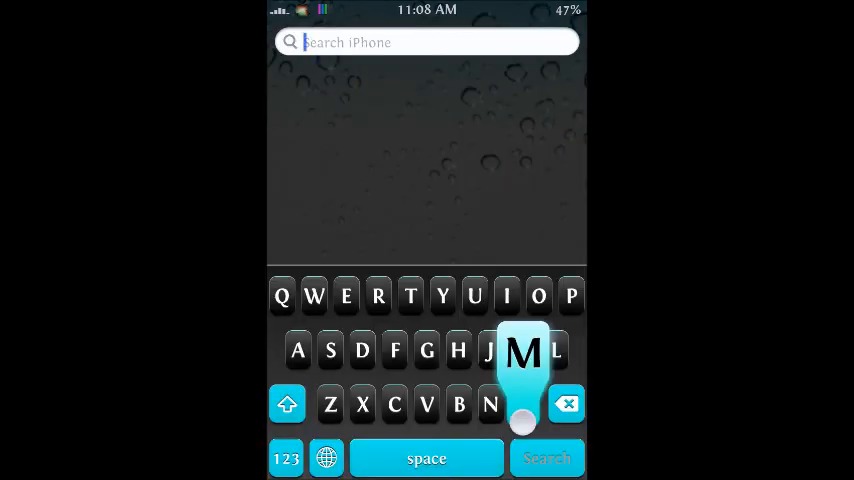
click(427, 350)
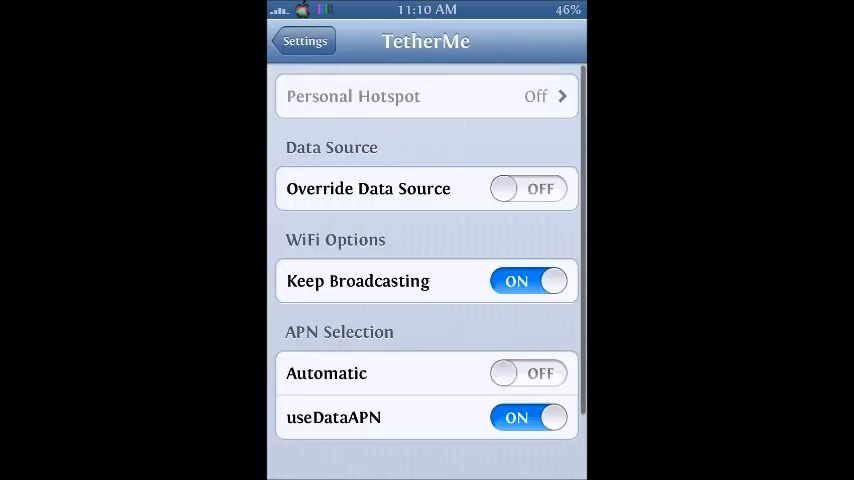
Reopen Settings and switch Personal Hotspot on.
click(304, 41)
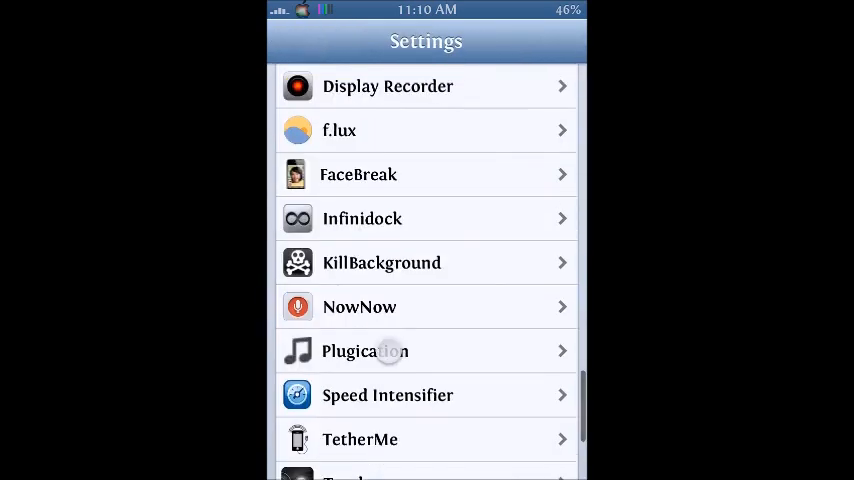
scroll(up, 3)
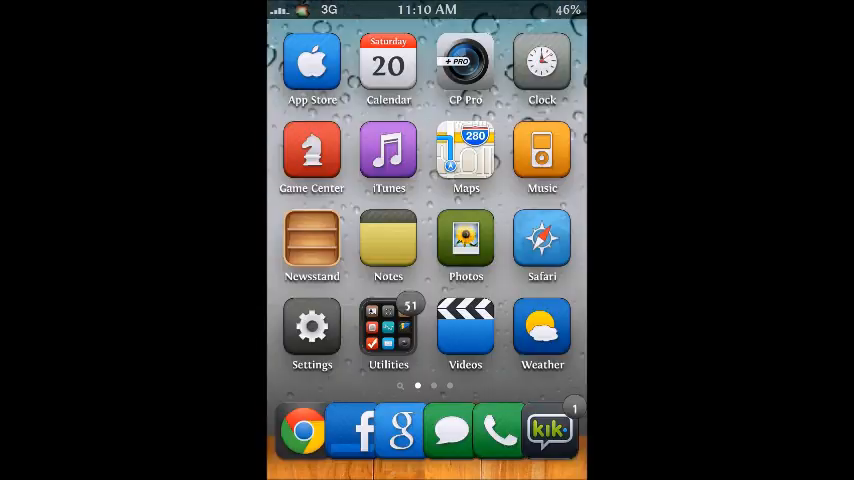
click(311, 335)
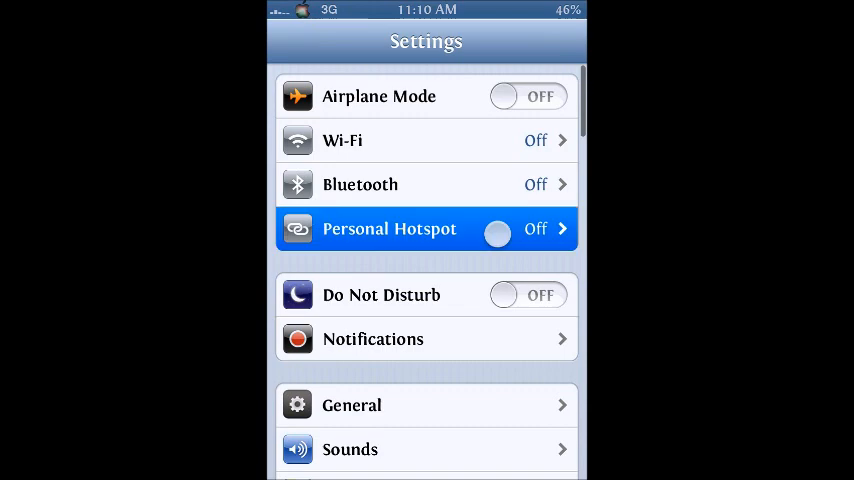
click(426, 228)
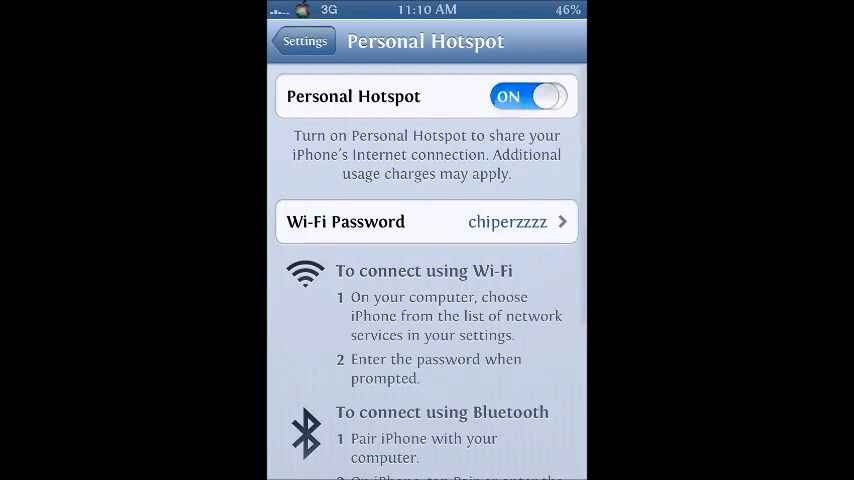
click(529, 96)
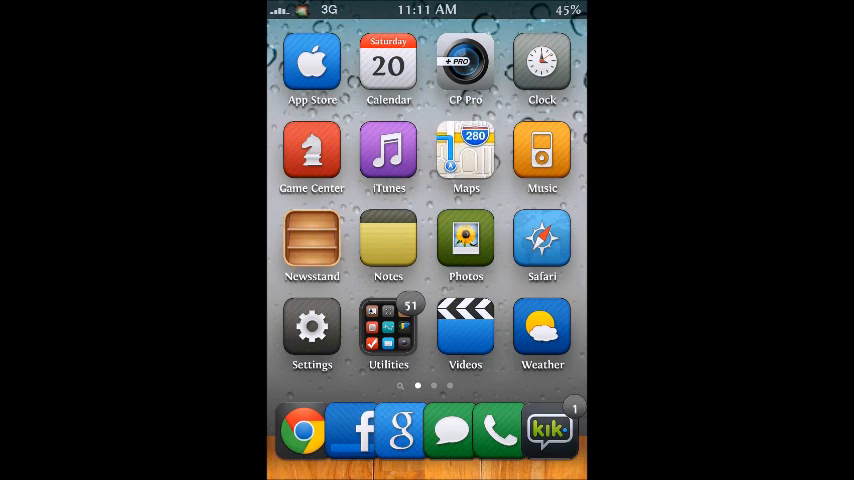
Trigger Harlem Shake and swipe through home screen pages with the tumbling 3D transition.
click(465, 145)
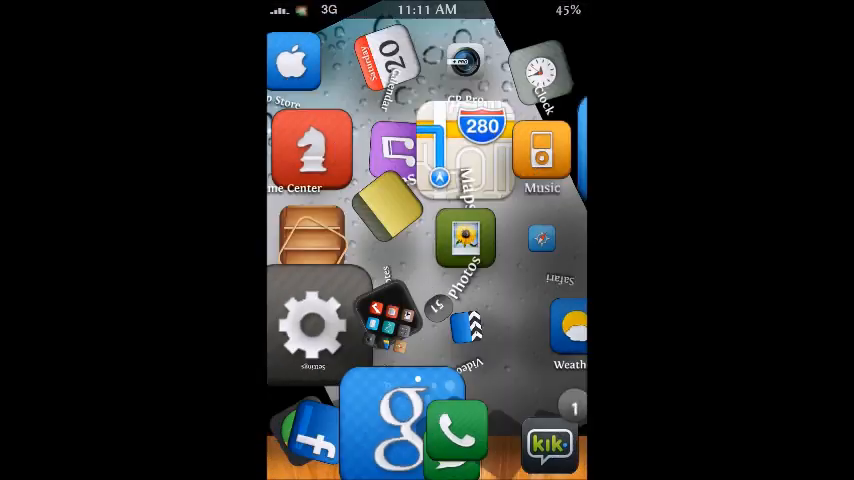
scroll(left, 3)
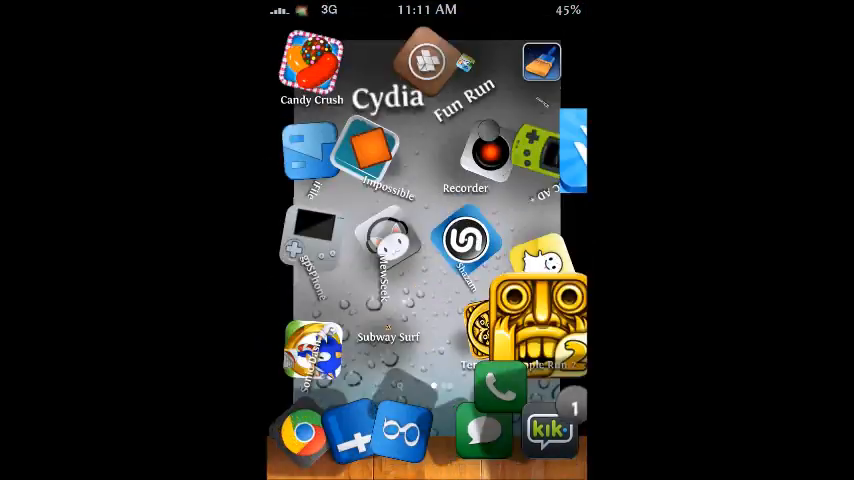
scroll(left, 3)
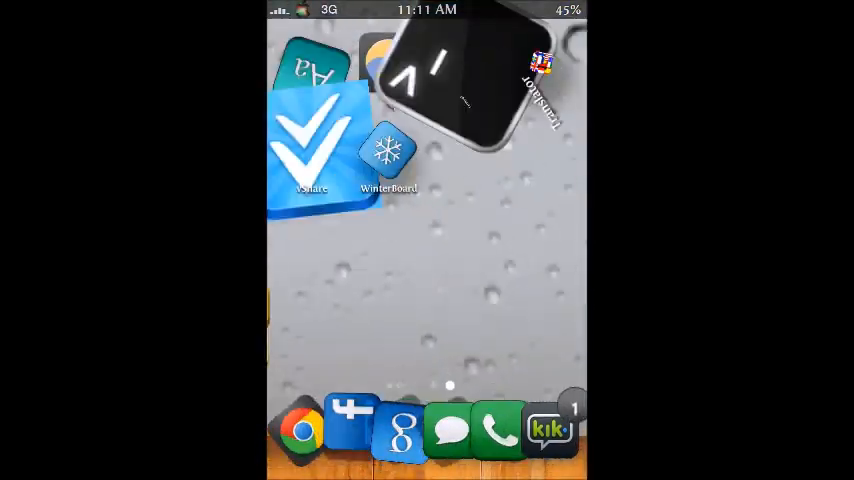